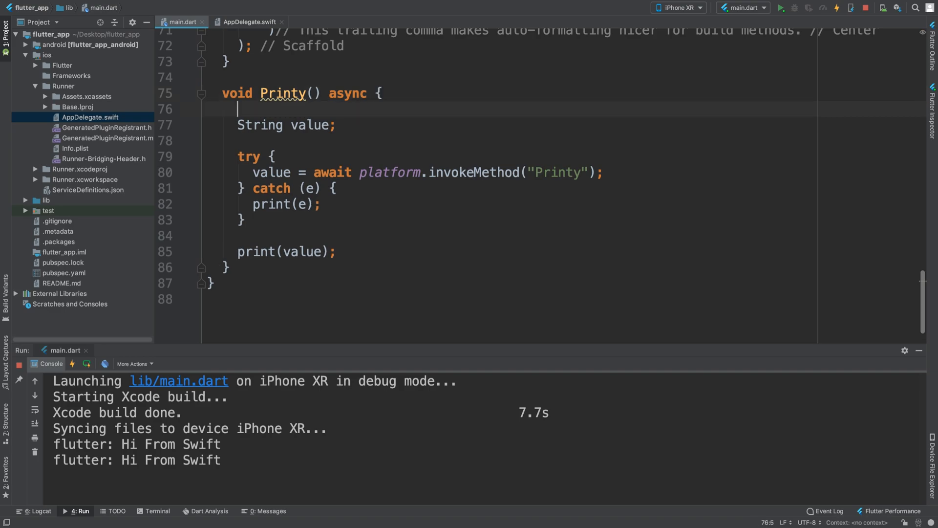
- Declare var sendMap = <String, dynamic>{ } at the top of Printy() in main.dart
text(var s)
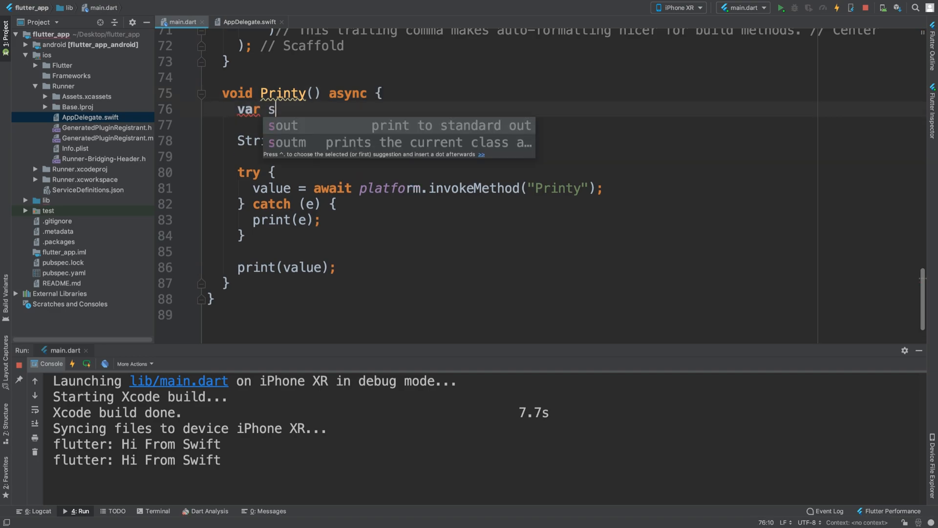
text(endMap)
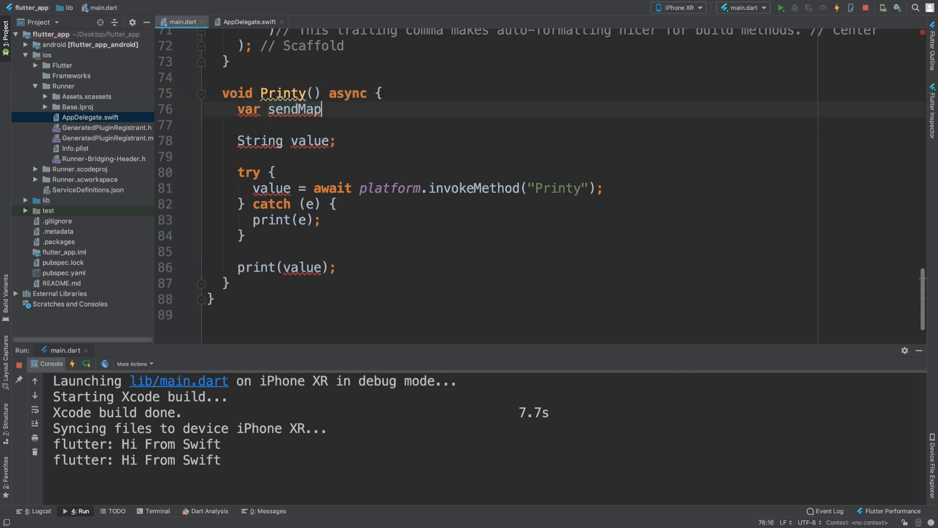
text(= <)
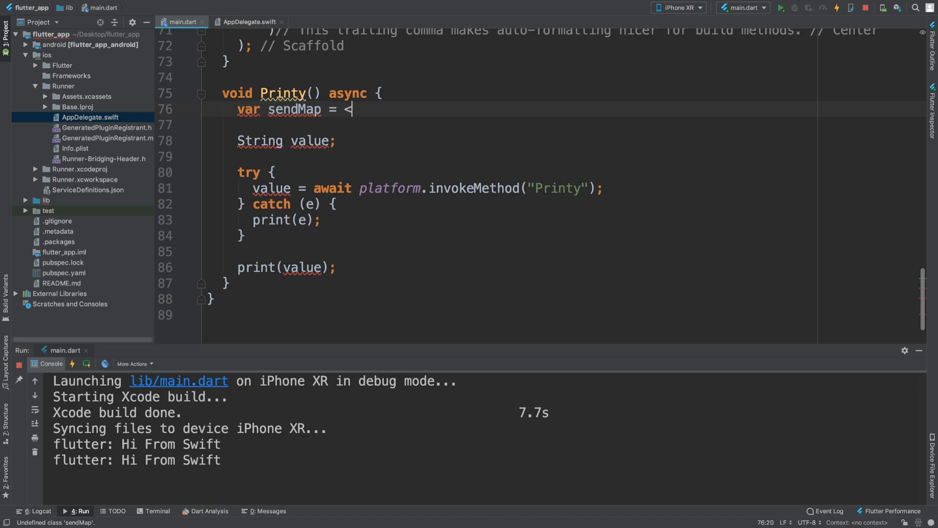
text(String, dynam)
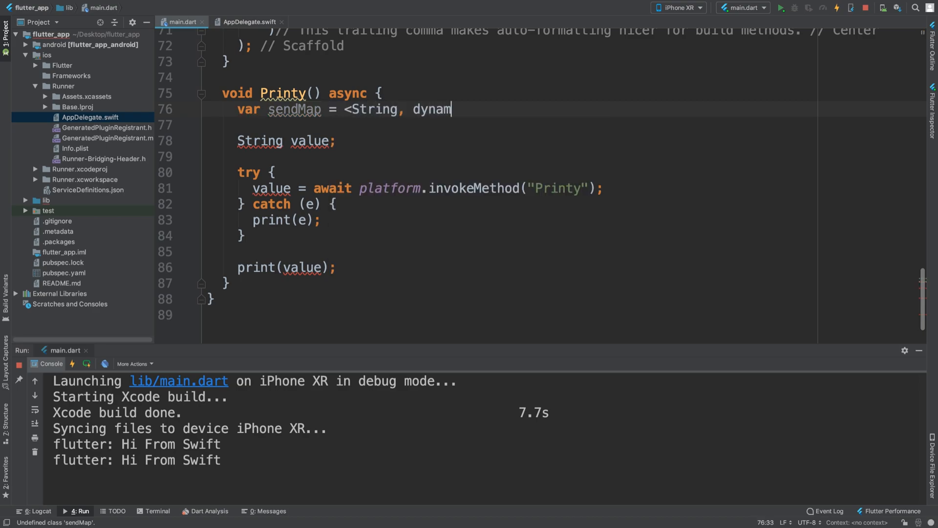
text(ic)
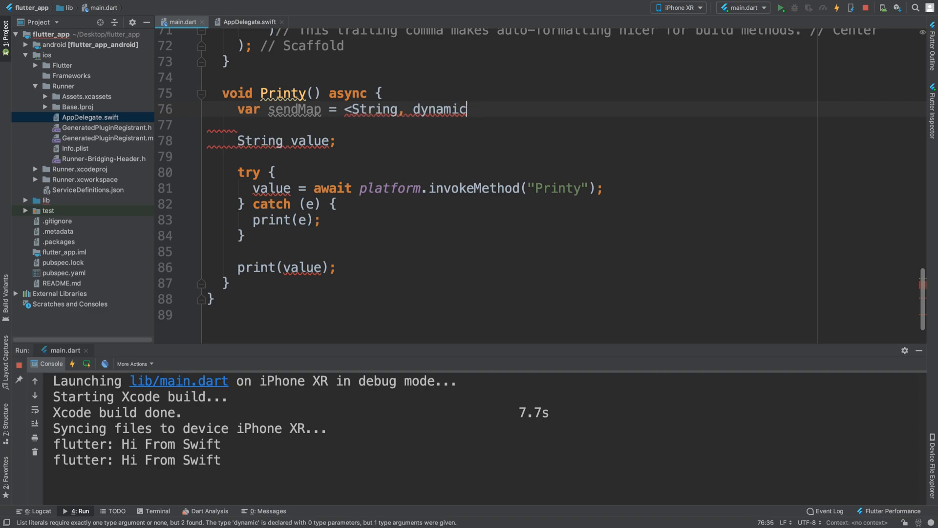
text(>{)
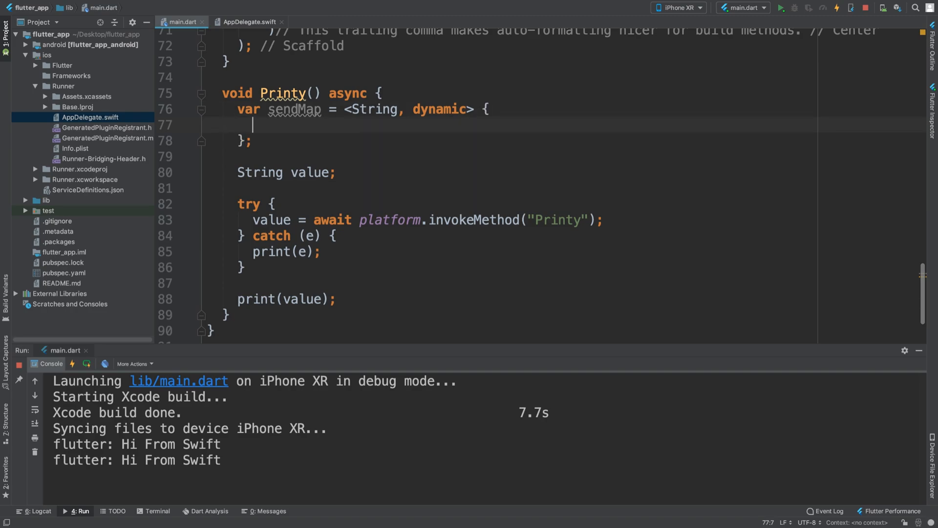
- Add "val1": "1" as the first entry inside sendMap's braces
text("")
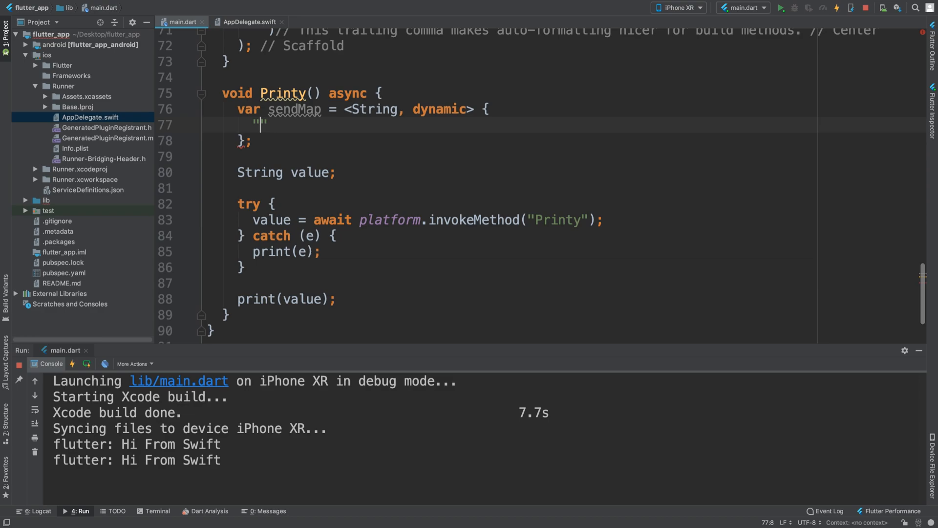
double_click(440, 110)
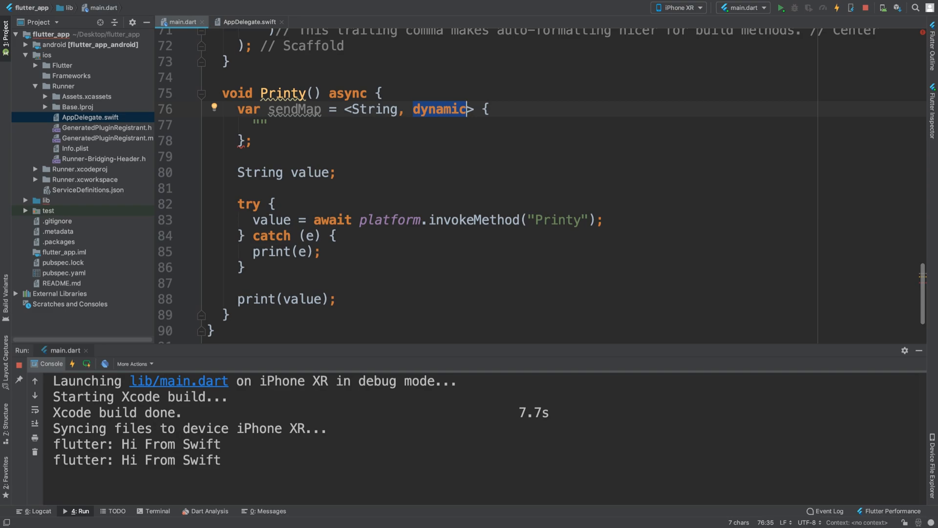
click(264, 125)
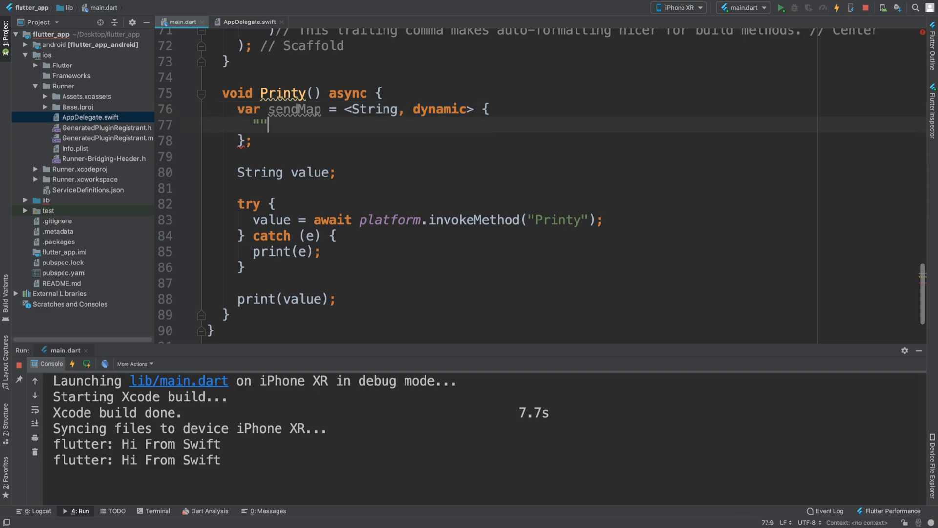
text(val1)
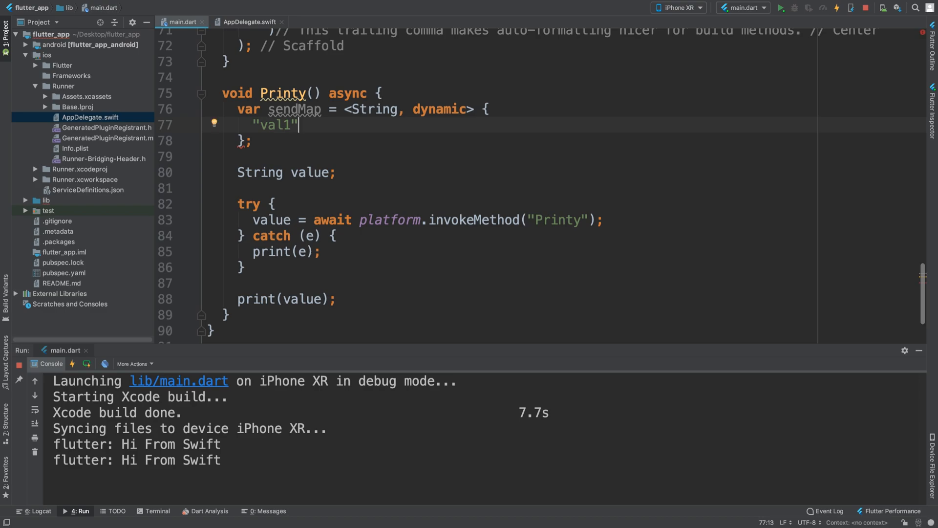
text(: ")
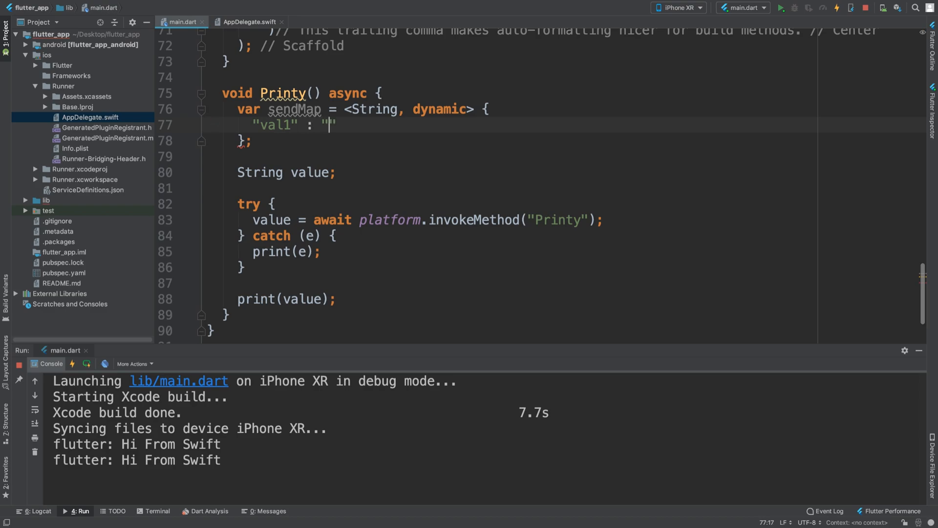
text(1)
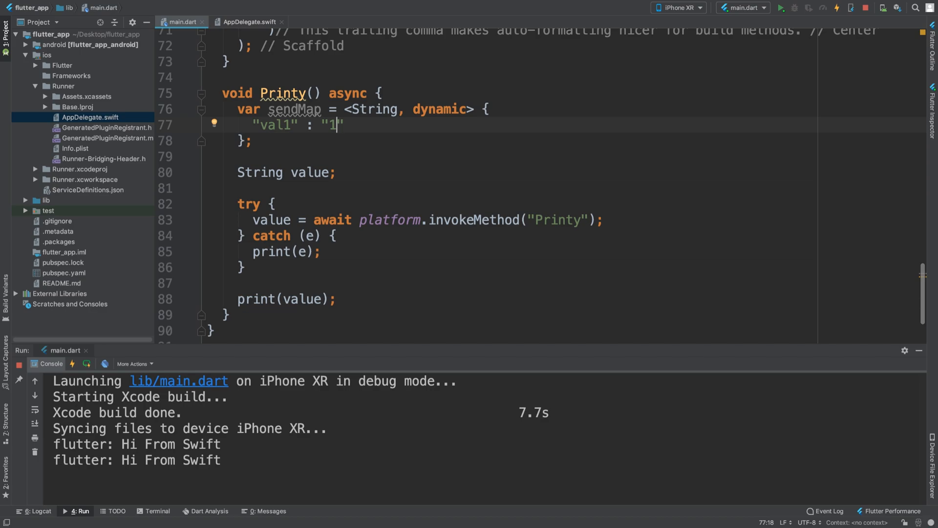
text(, sen)
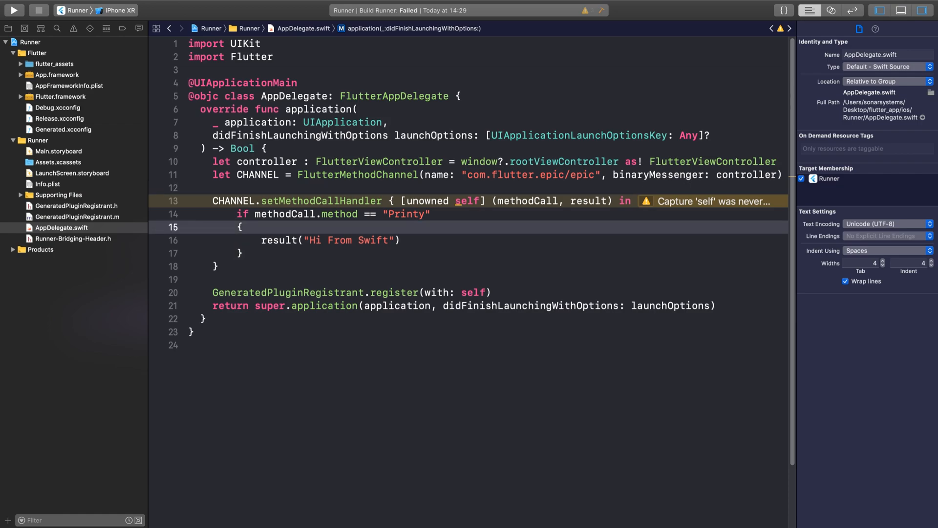
- Add guard let args = methodCall.arguments else { return } inside the Printy branch
click(243, 227)
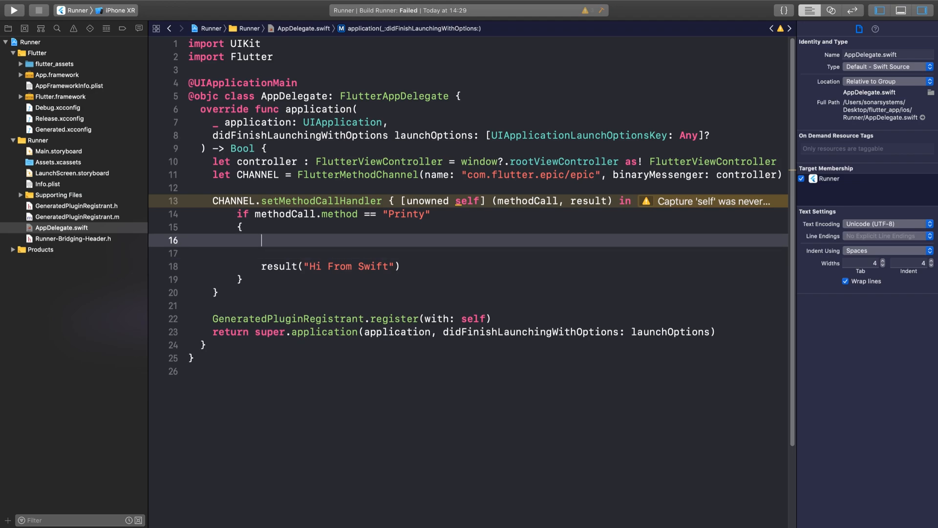
text(gua)
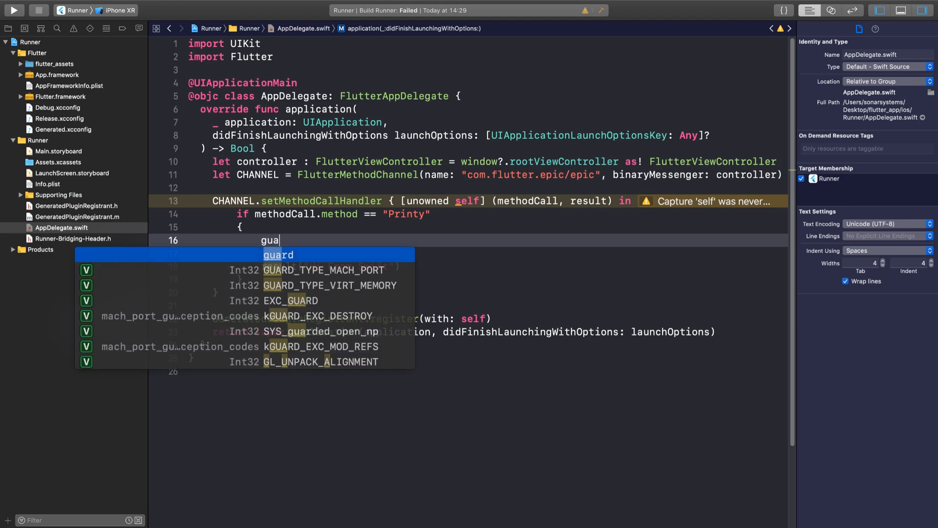
text(guard let a)
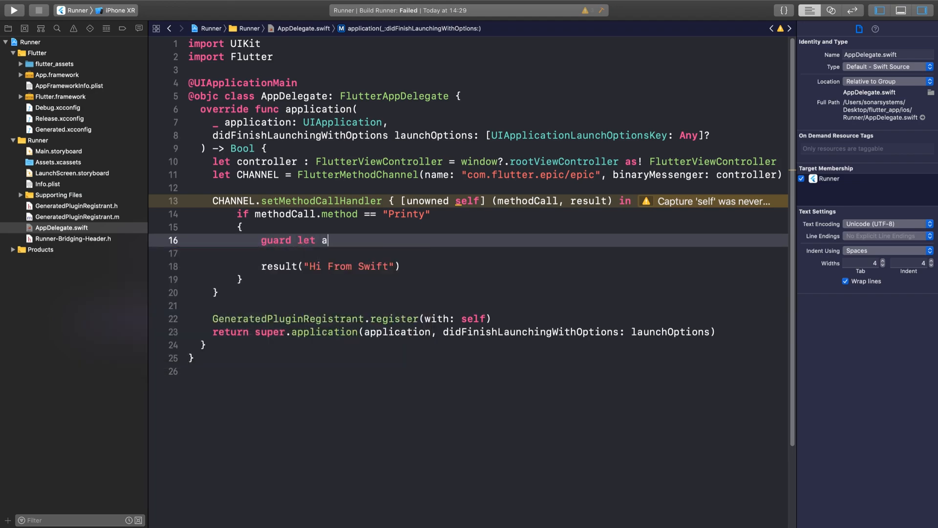
text(rgs)
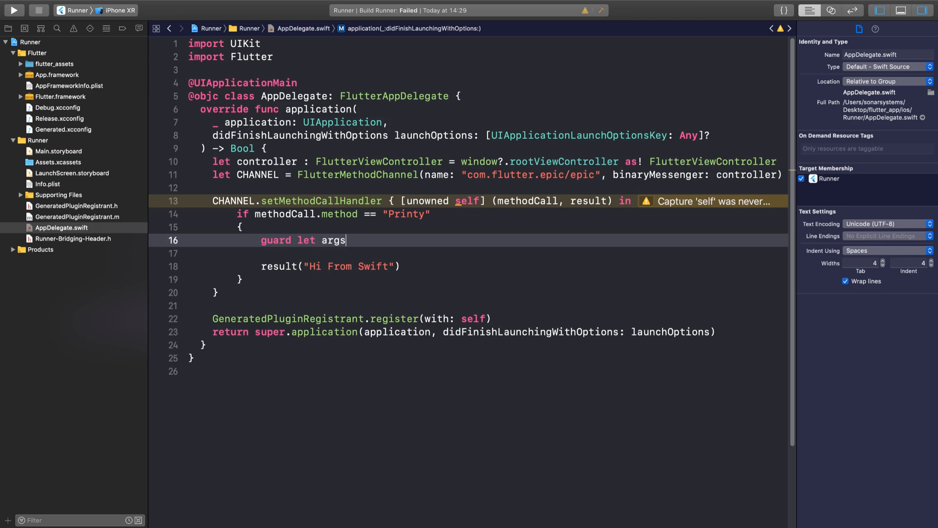
text(=)
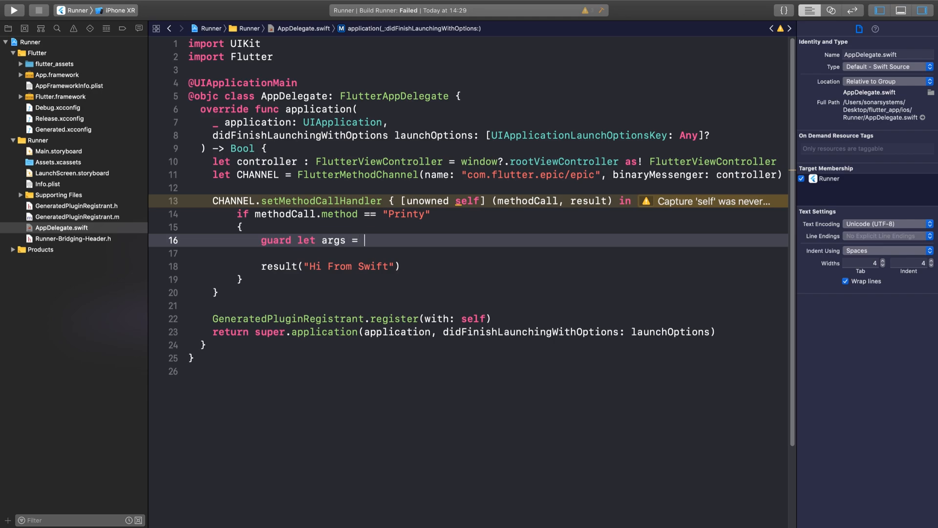
text(methodCall.arguments else)
text(ret)
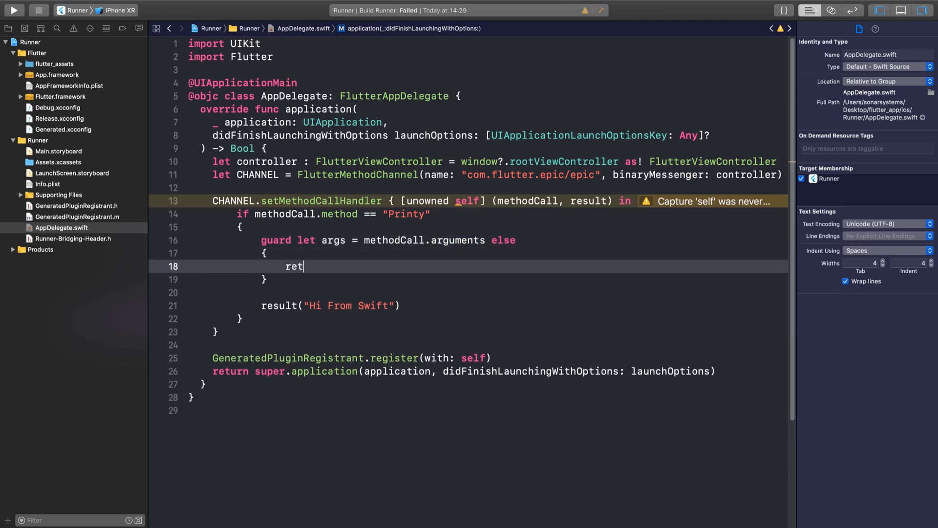
text(urn)
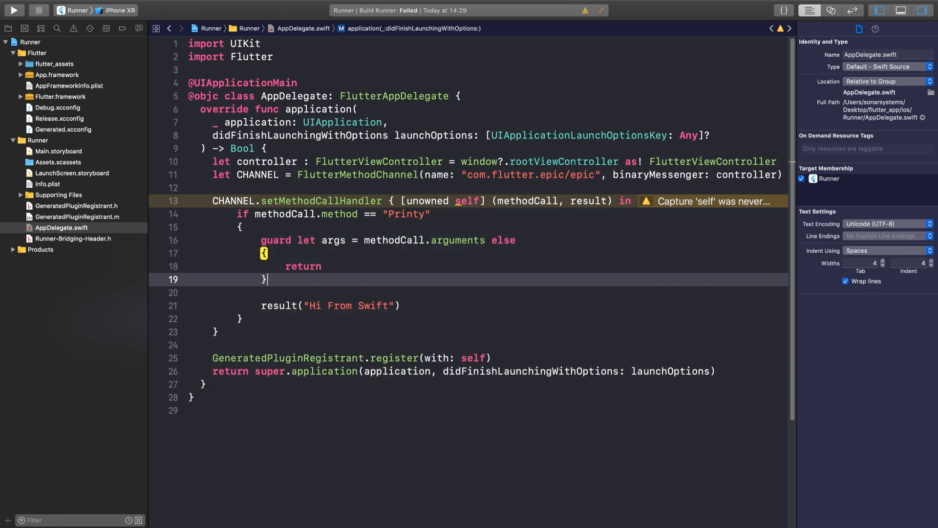
- Cast args to myArgs as? [String: Any] below the guard block
double_click(458, 241)
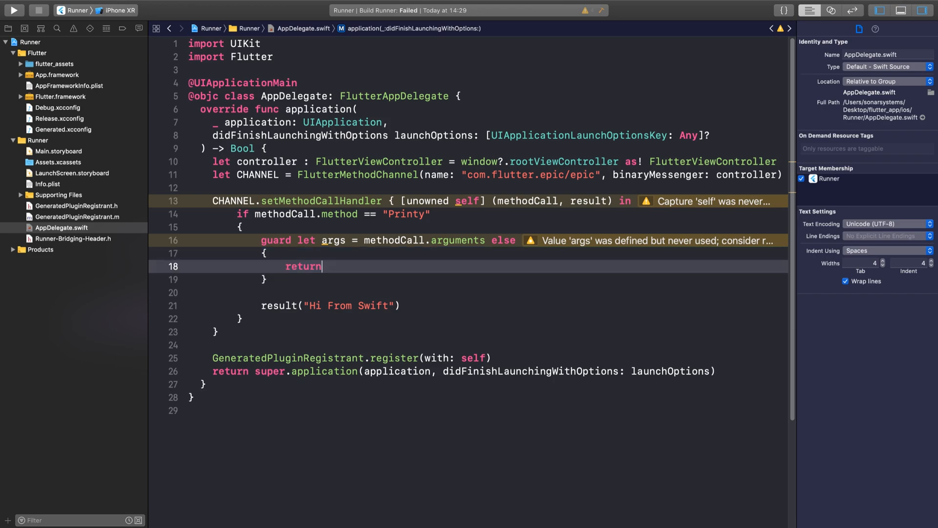
double_click(303, 266)
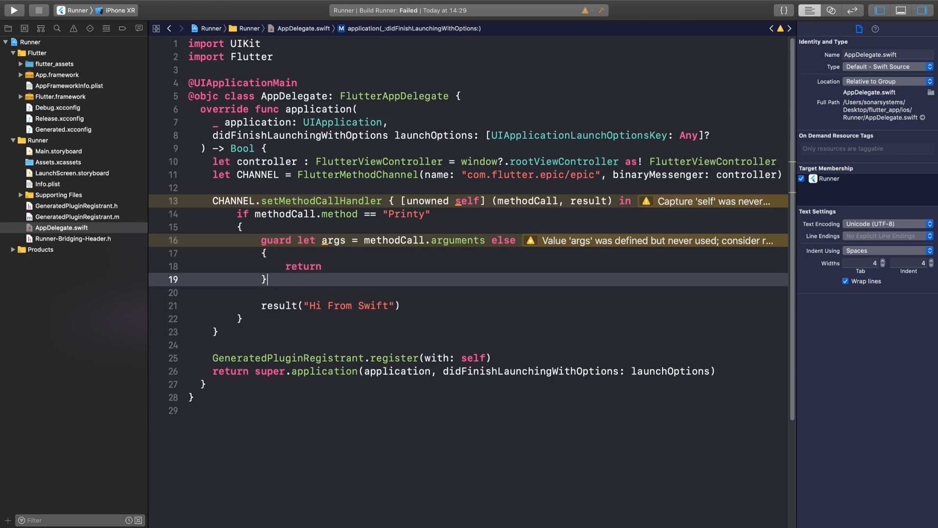
text(let my)
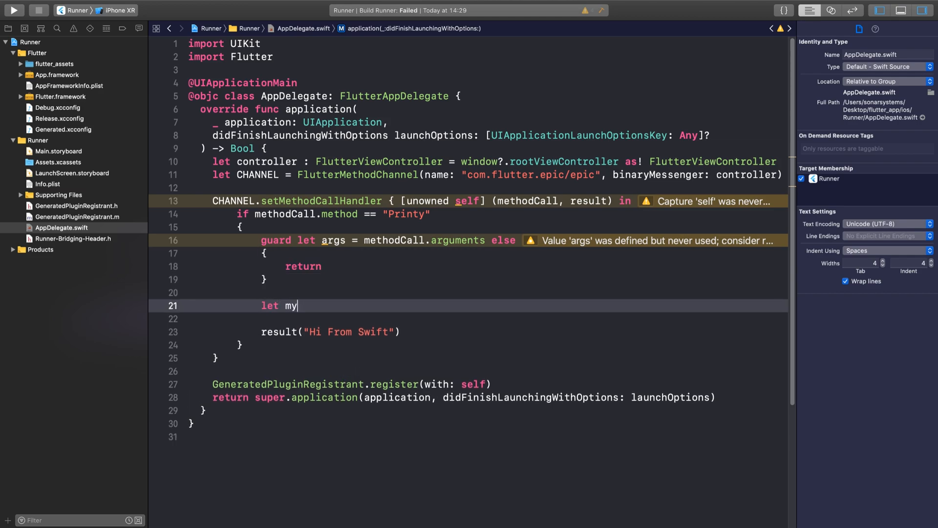
text(Args = a)
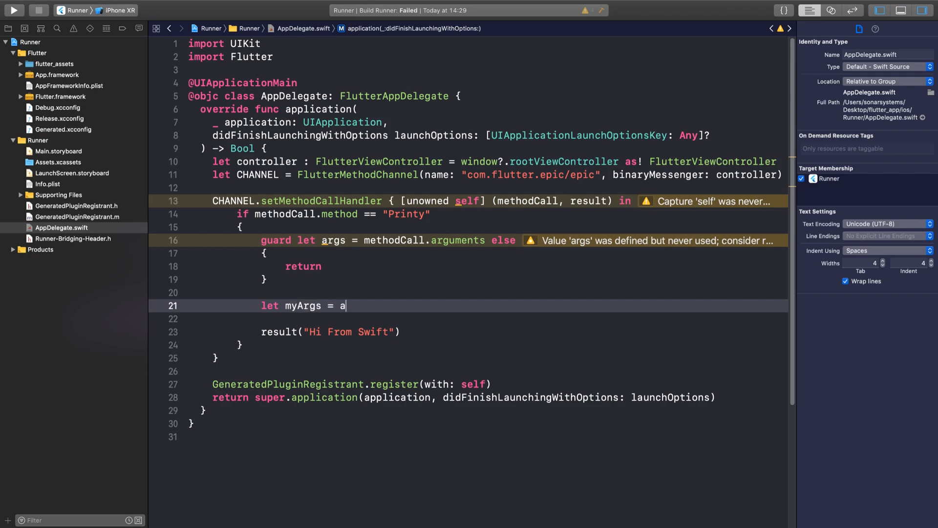
text(rgs as?)
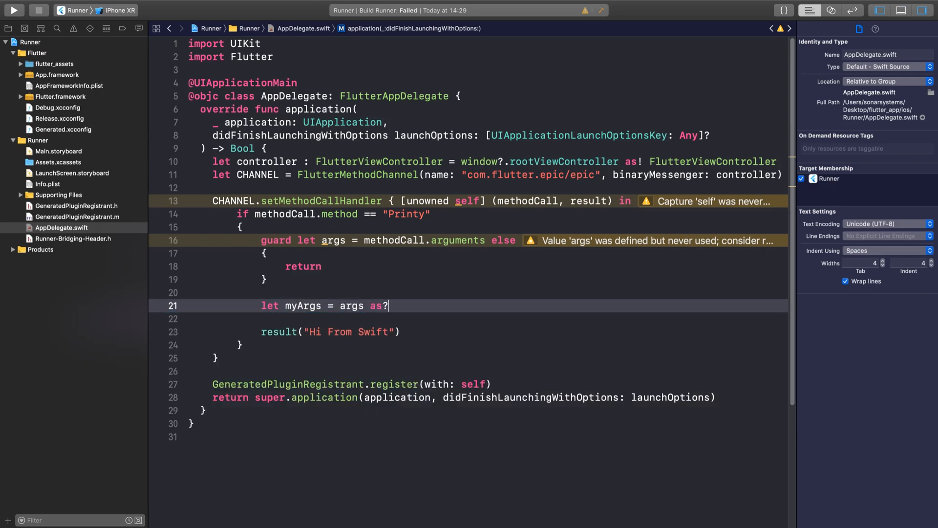
text([])
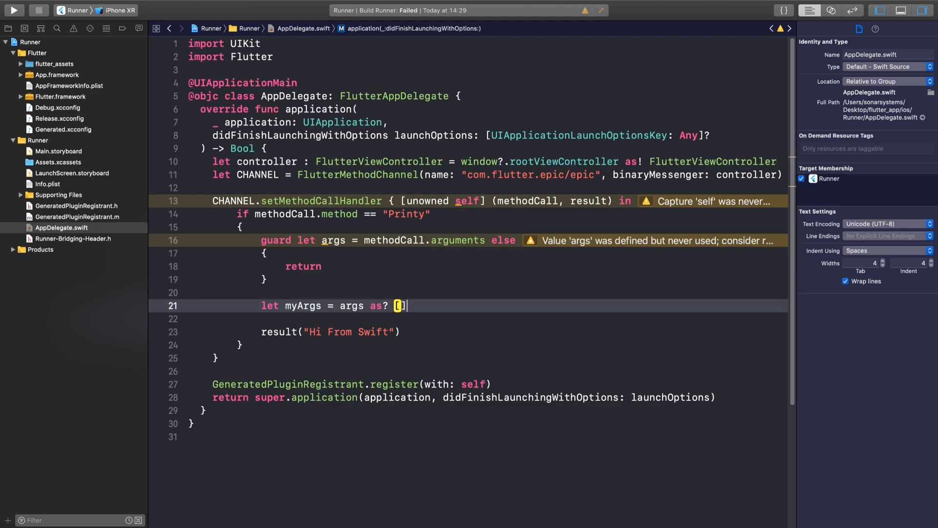
text(String)
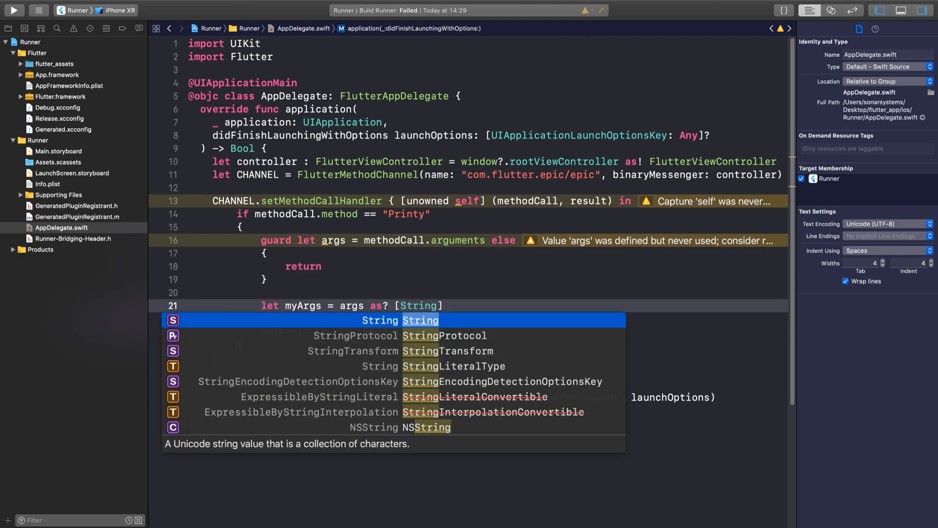
text(: A)
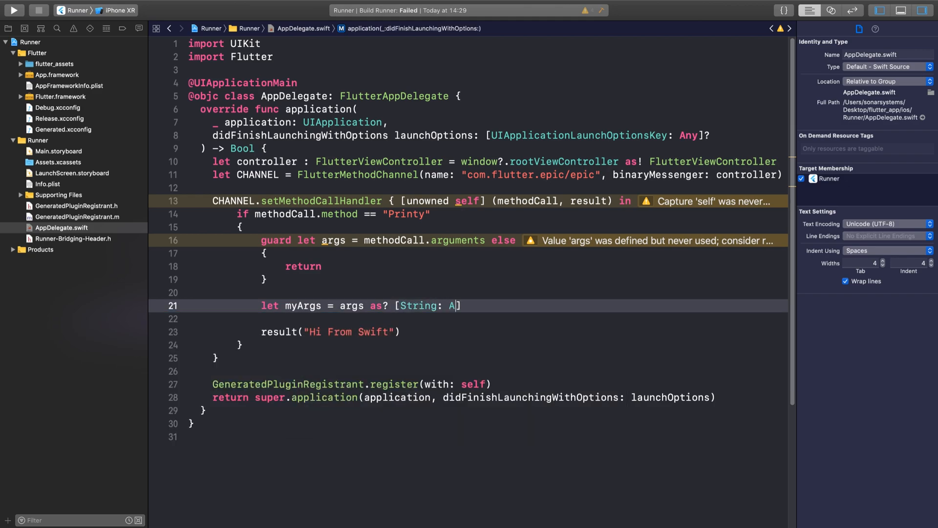
text(ny])
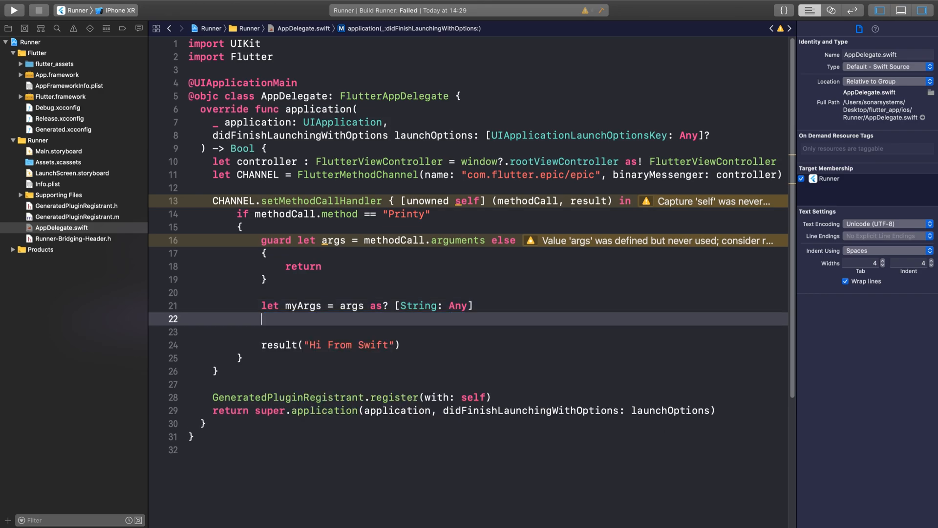
- Read let val1 = myArgs?["val1"] as? String from the dictionary
text(let val1)
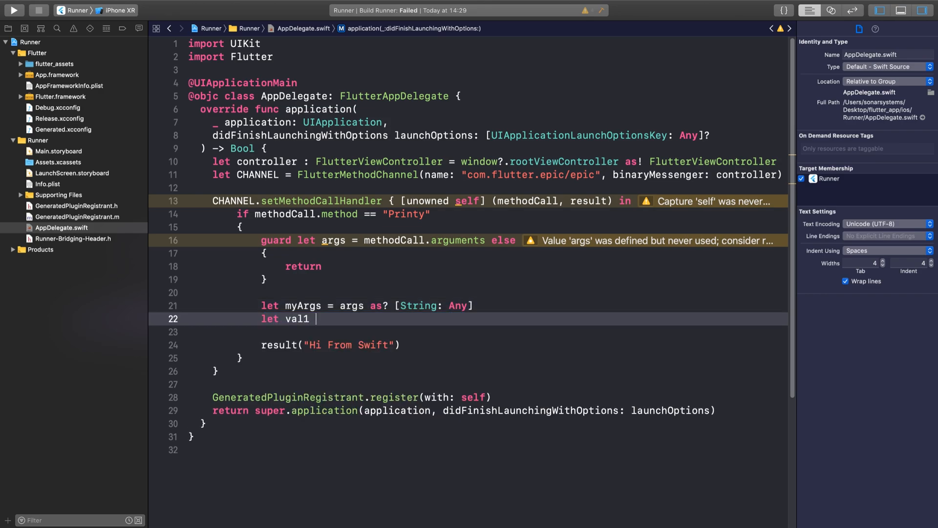
text(= myArgs?)
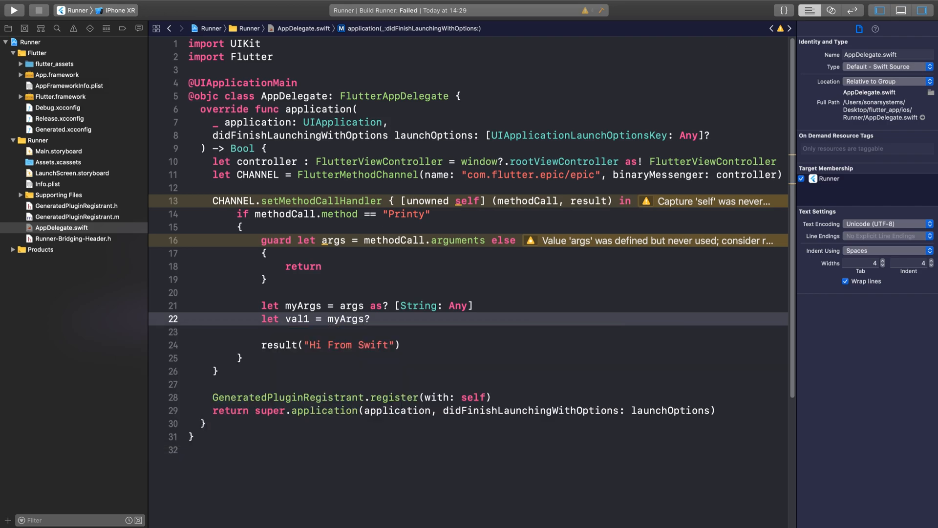
text([])
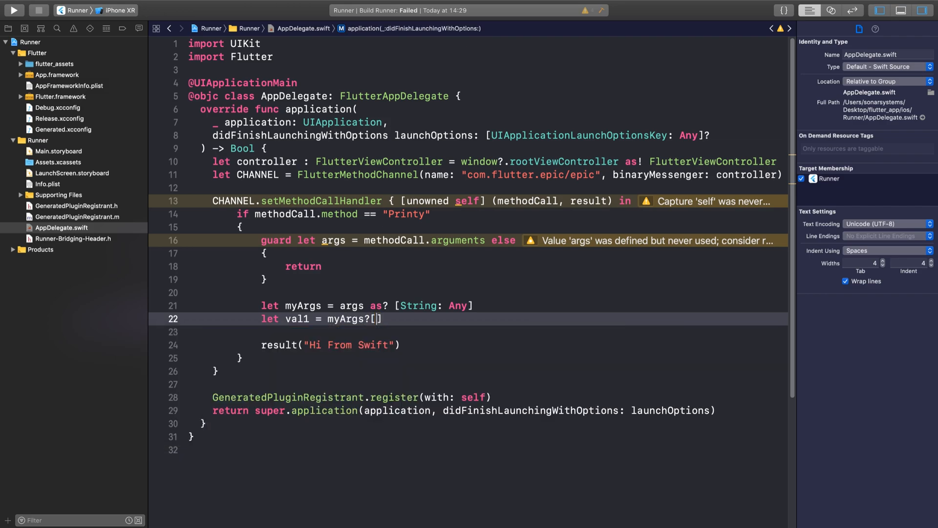
text("val1")
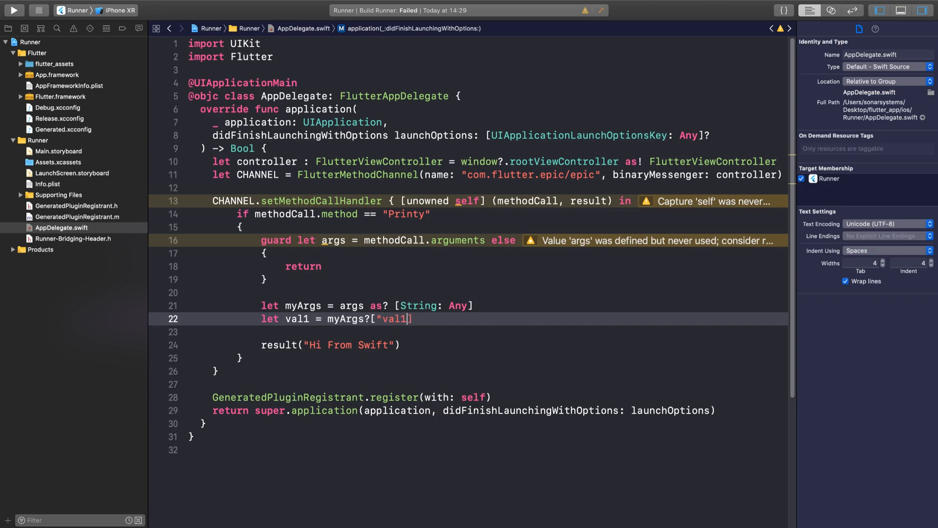
text(])
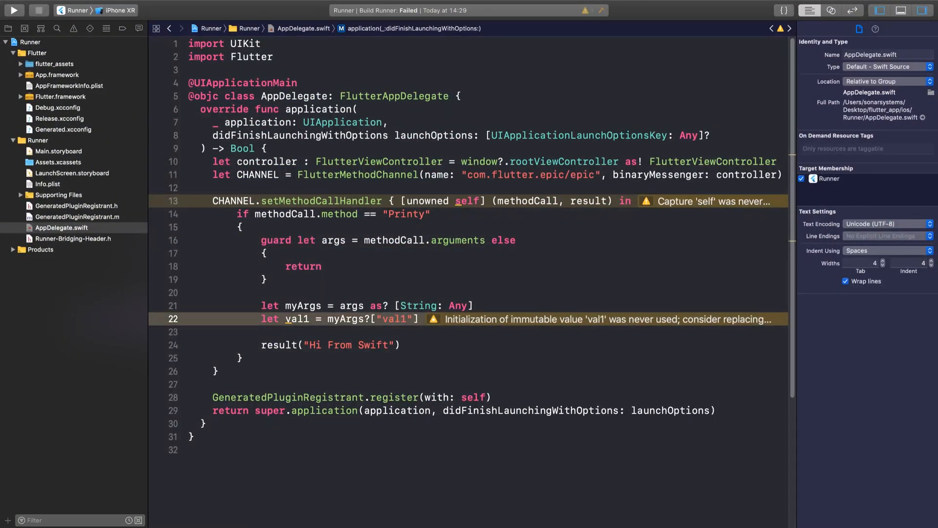
text(a)
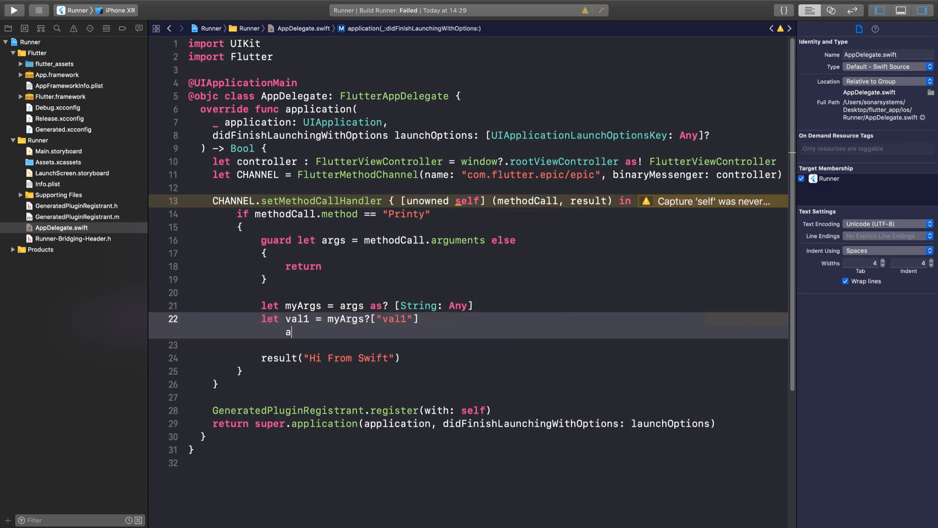
text(as? String)
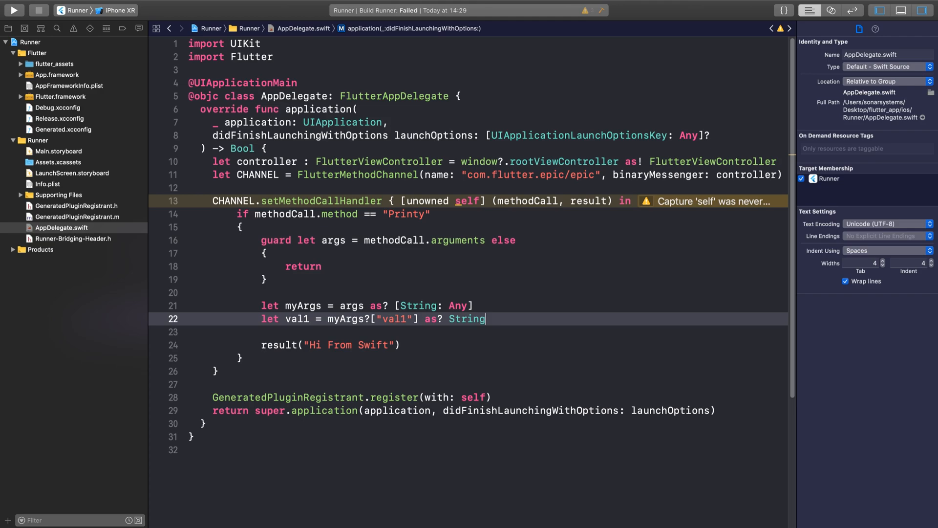
- Return result("Yay FROM SWIFT") when val1 == "1"
text(if ()
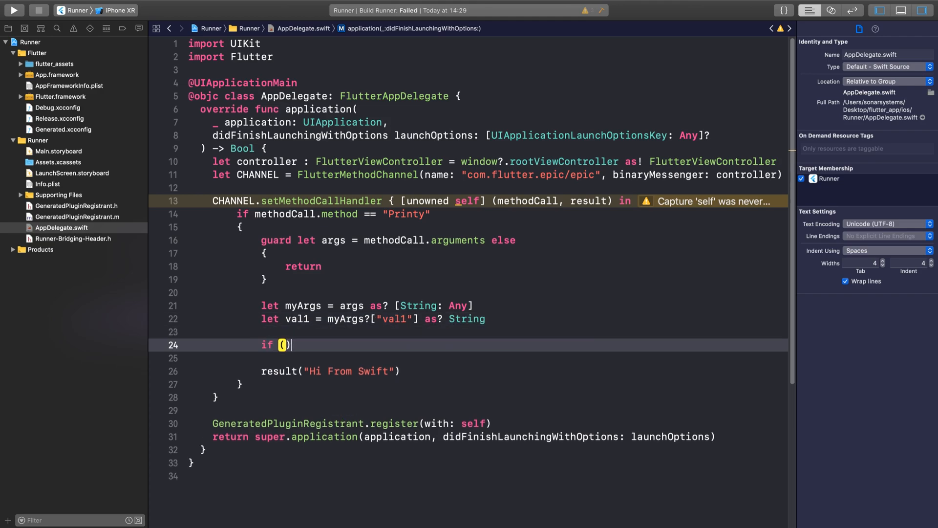
text(v)
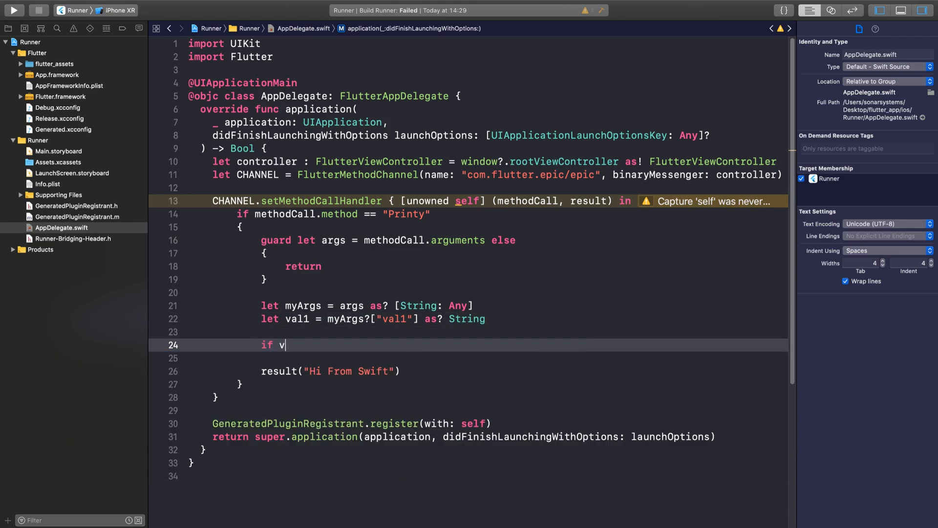
text(al1 == ""1)
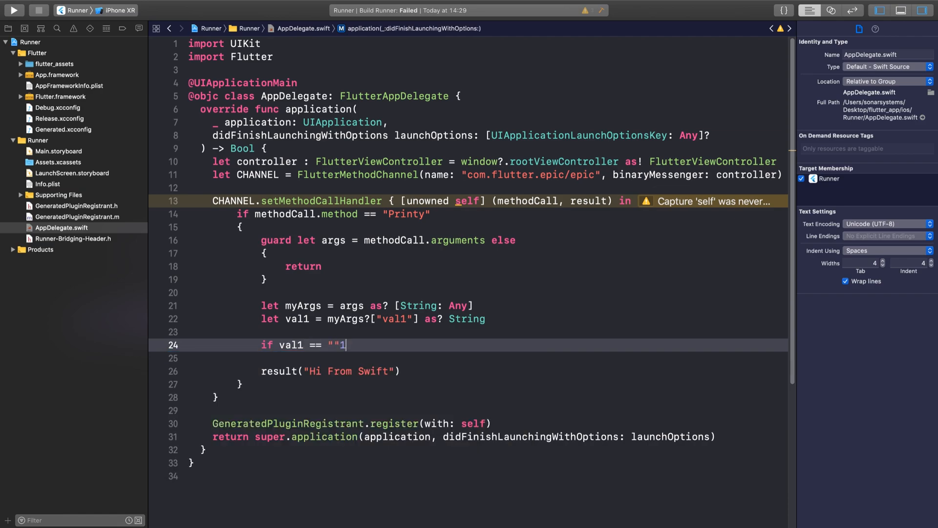
key(Enter)
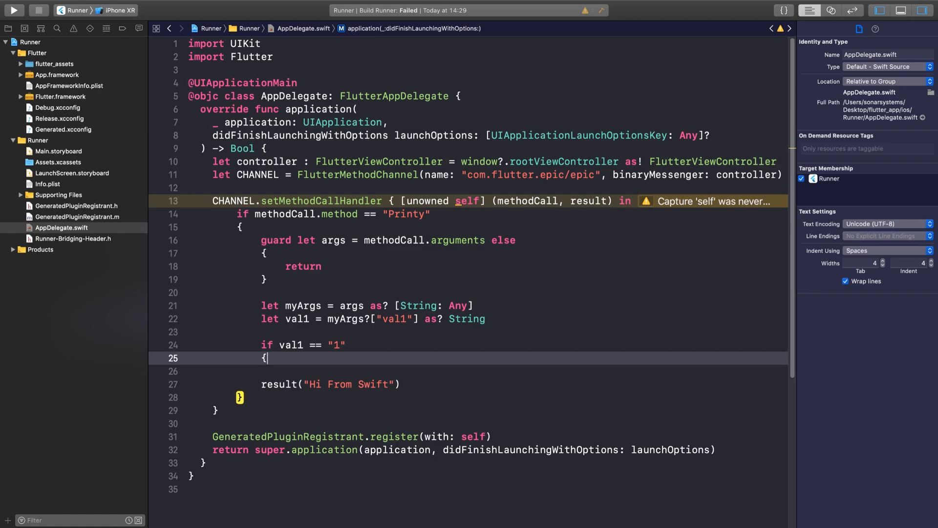
text(result)
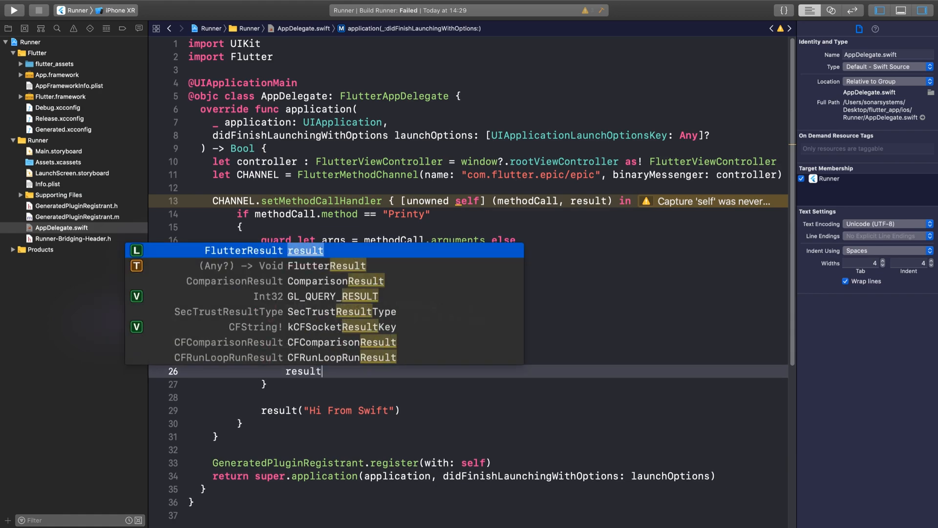
text(()
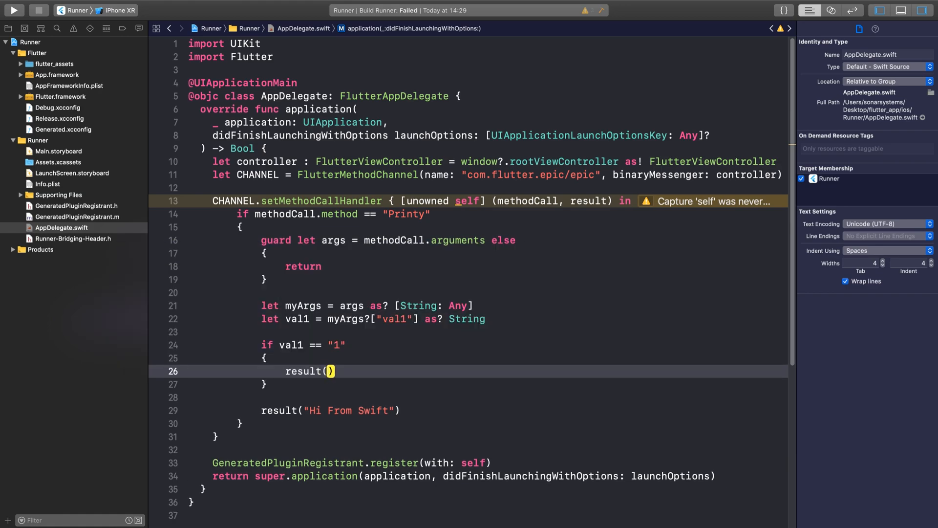
text("Y")
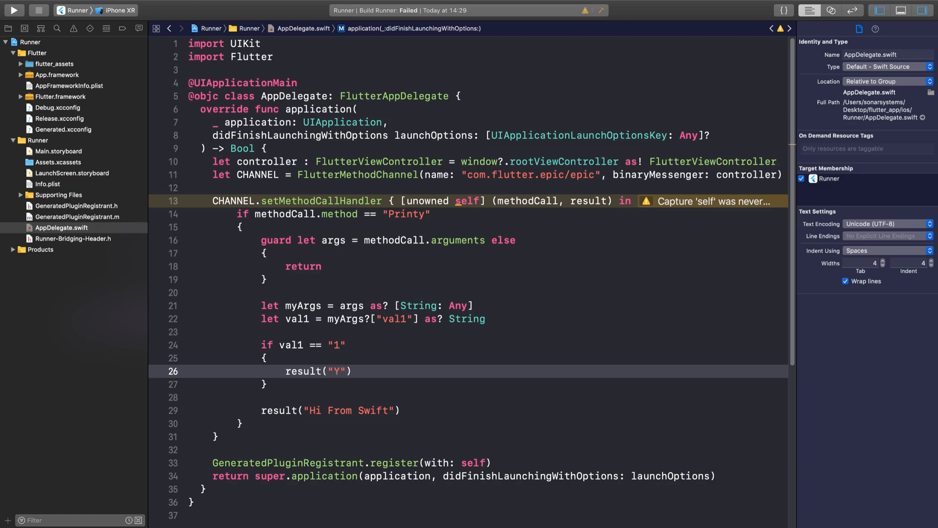
text(ay FROM SWIFT)
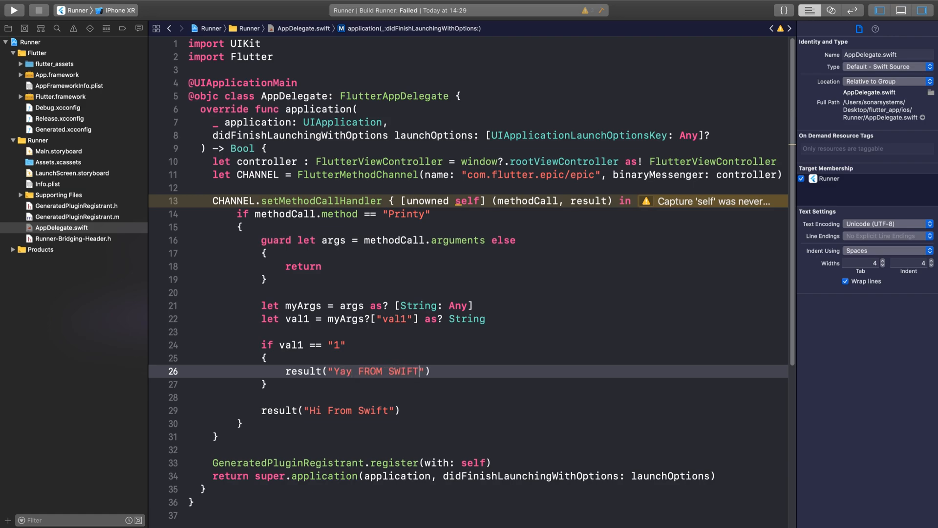
- Add an else branch returning result("NAY")
text(else)
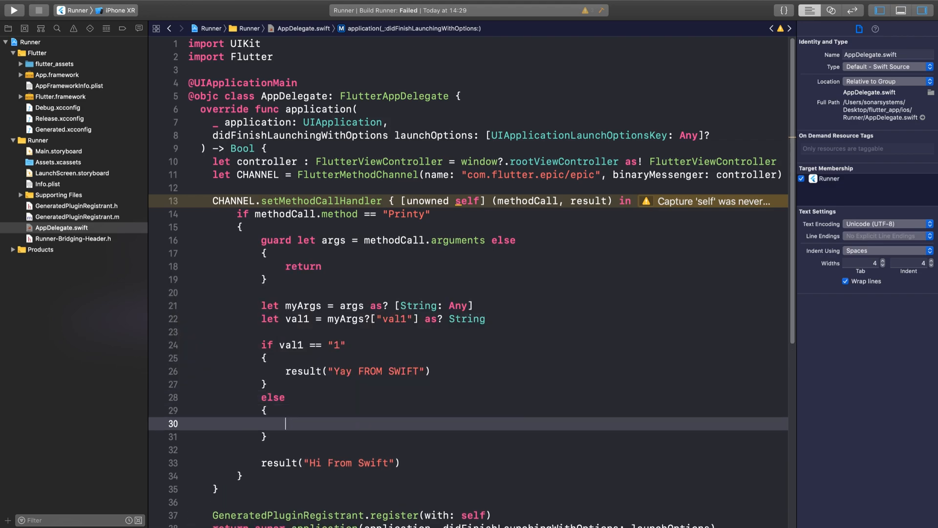
text(result(")
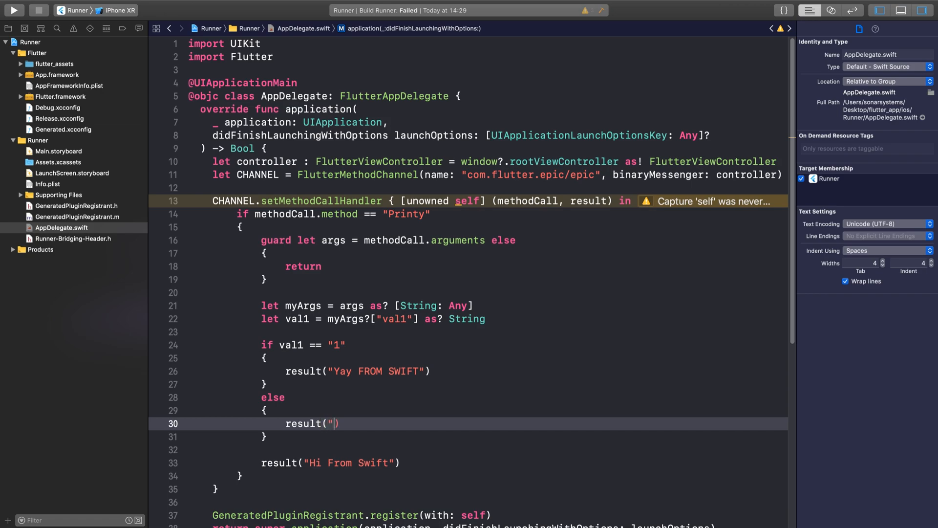
text(NAY)
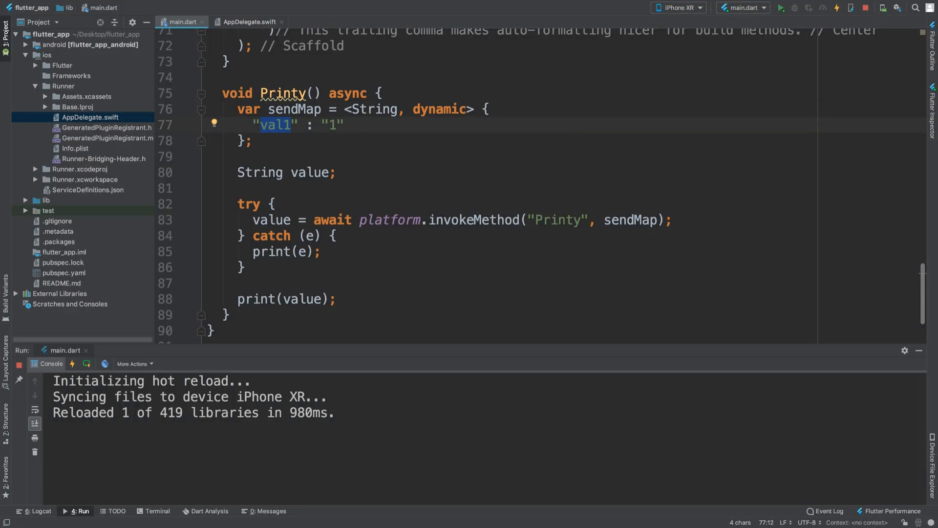
mouse_move(866, 8)
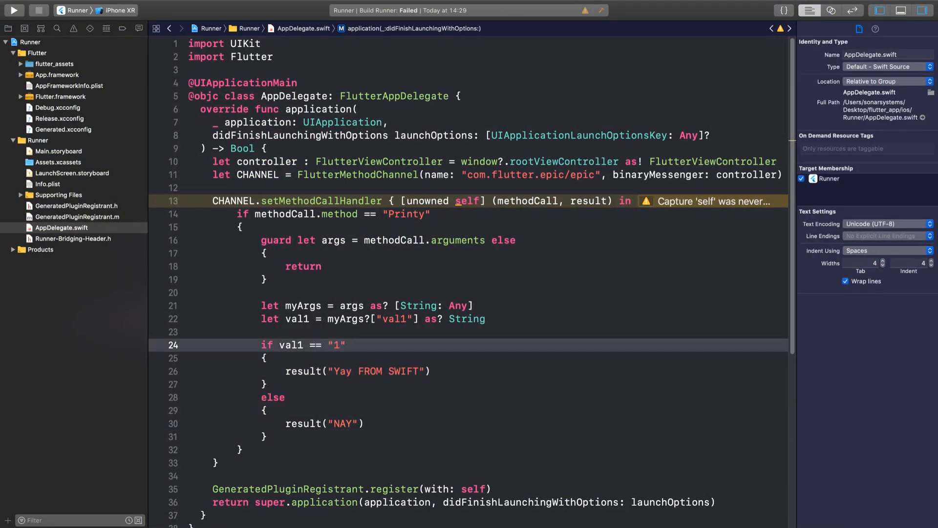
double_click(289, 319)
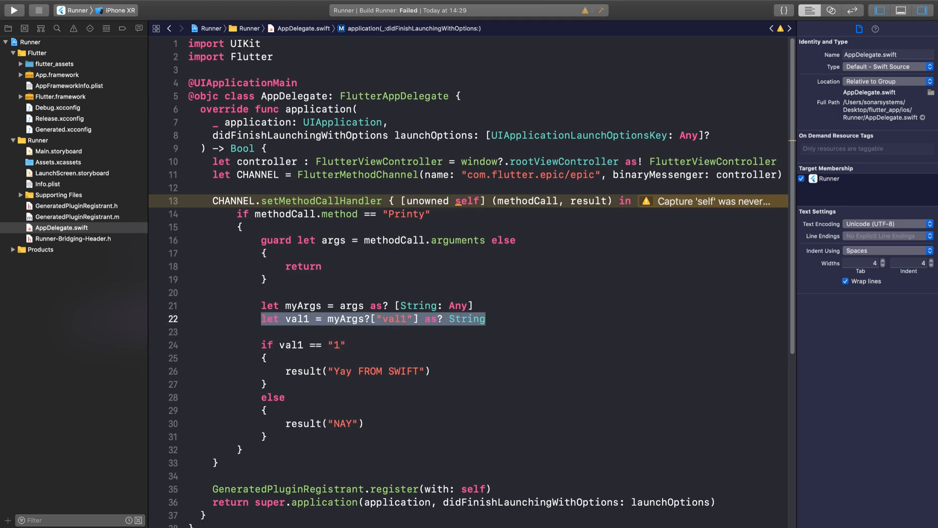
double_click(395, 318)
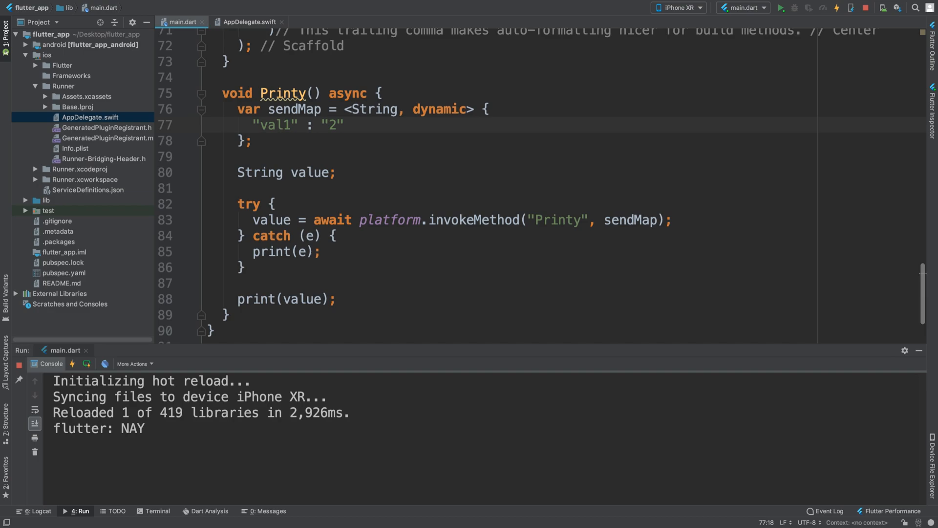
- Place the cursor on the val1 value 2 in sendMap to edit it again
click(343, 125)
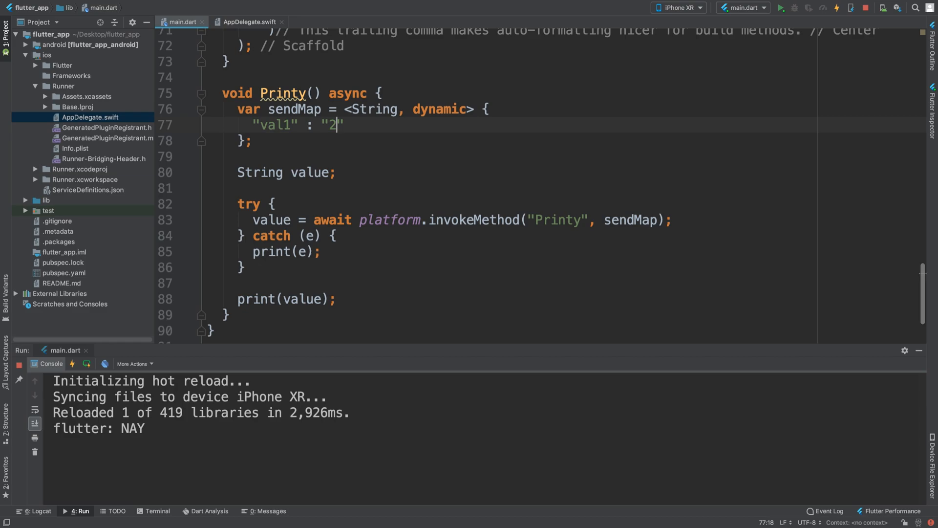